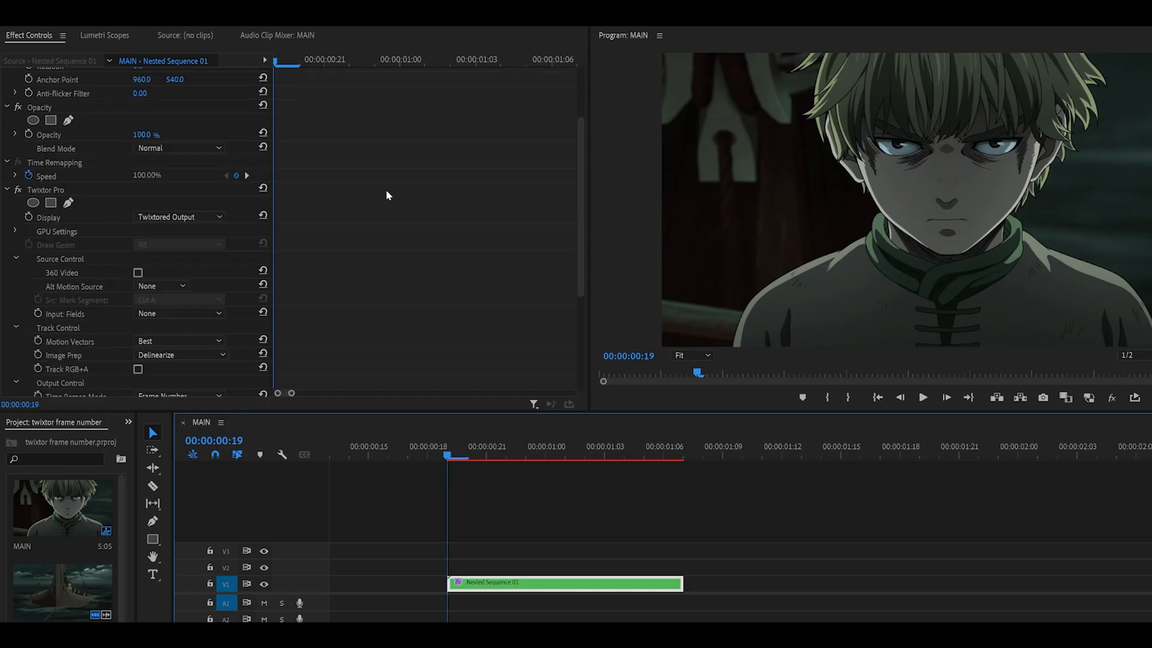
- Scroll the Effect Controls to reveal the Twixtor Pro time remapping settings
{"action": "scroll", "scroll_direction": "down", "scroll_amount": 3}
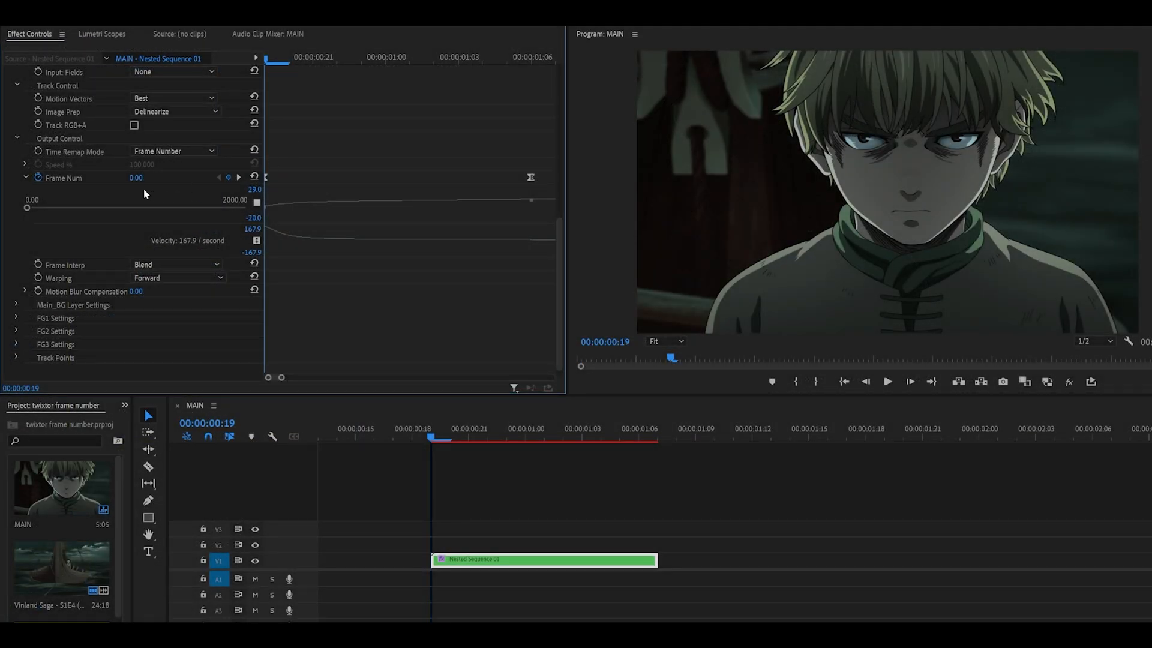
{"action": "mouse_move", "coordinate": [466, 167]}
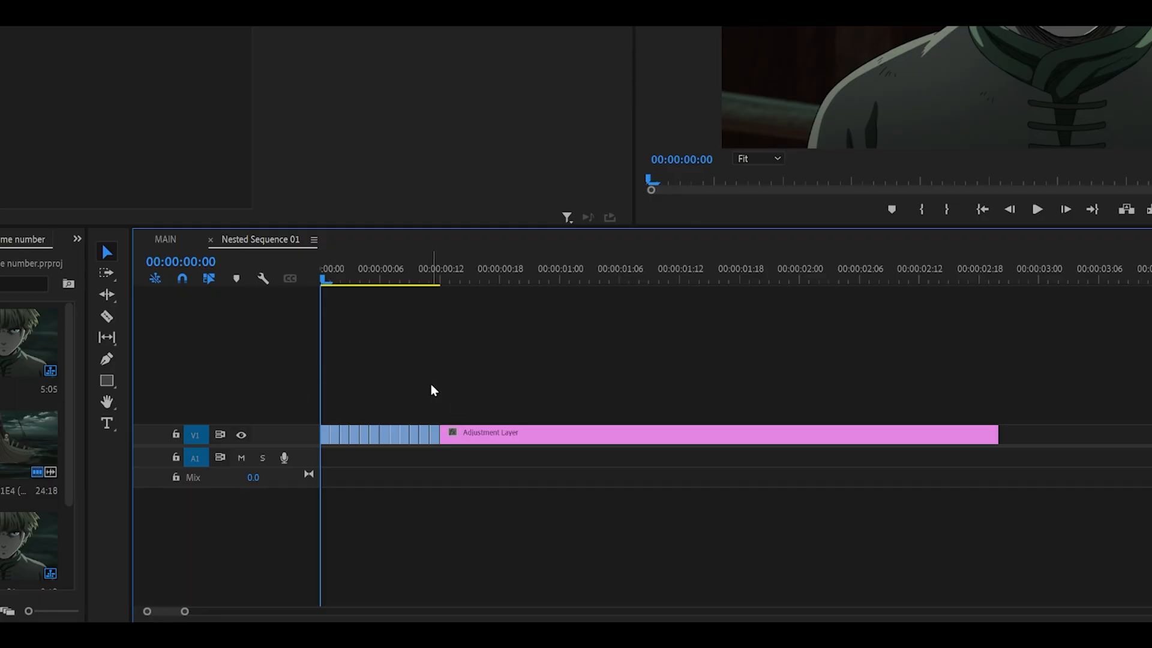
- Return to the MAIN sequence and select Nested Sequence 01 to show its Twixtor Pro settings
{"action": "left_click", "coordinate": [380, 269]}
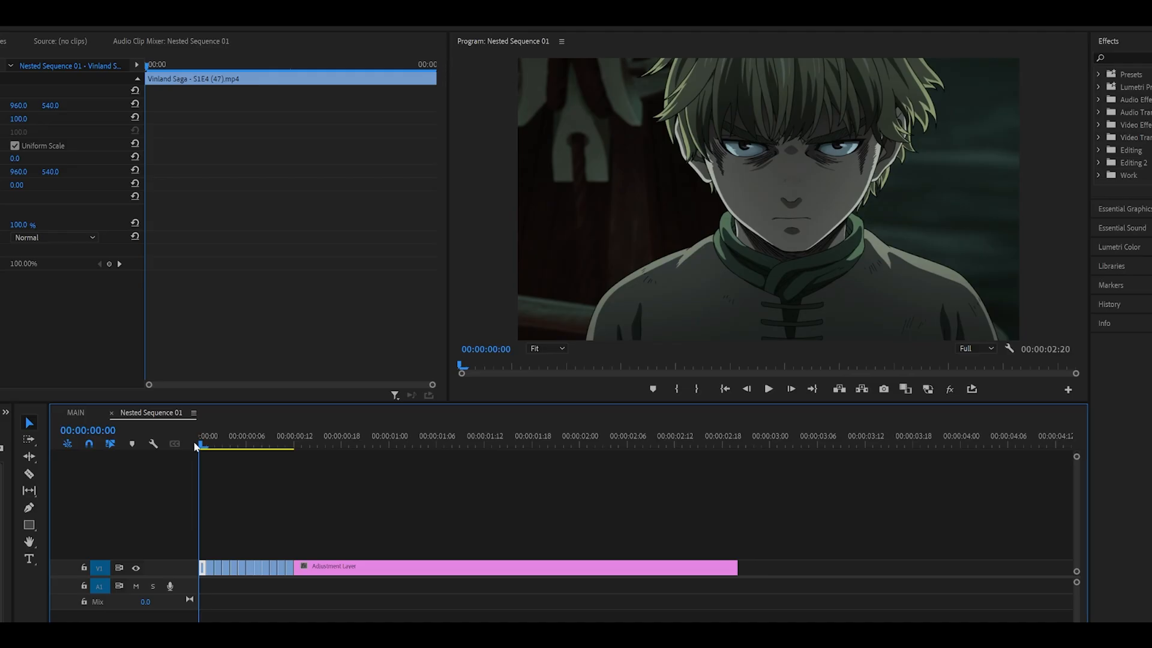
{"action": "mouse_move", "coordinate": [172, 479]}
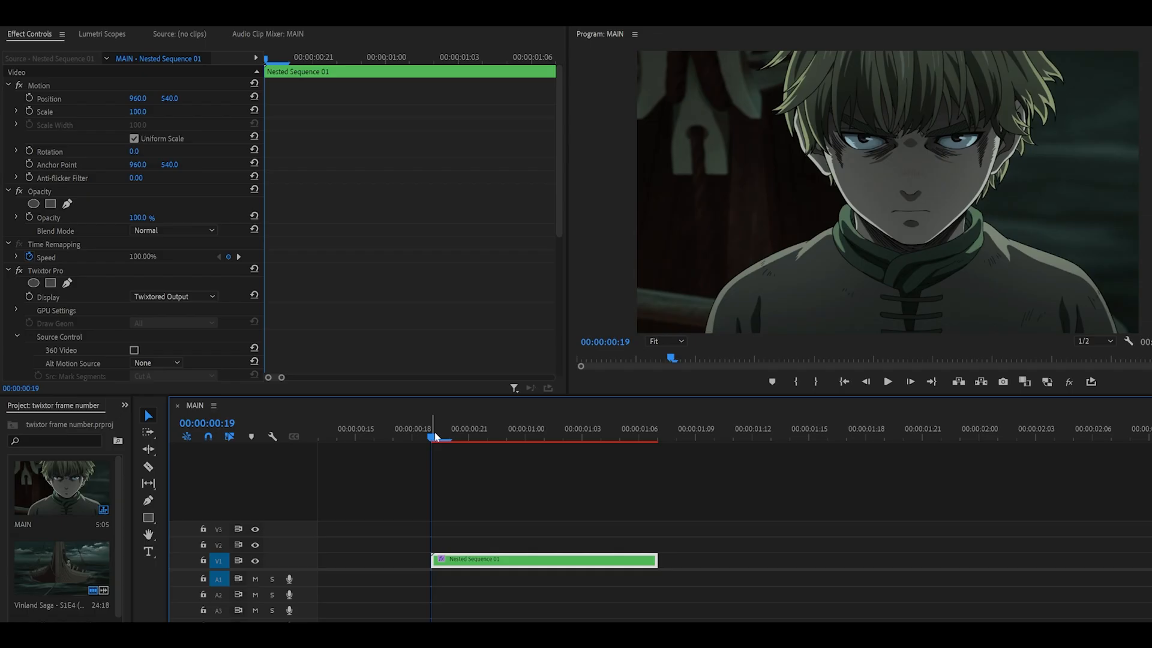
{"action": "mouse_move", "coordinate": [391, 301]}
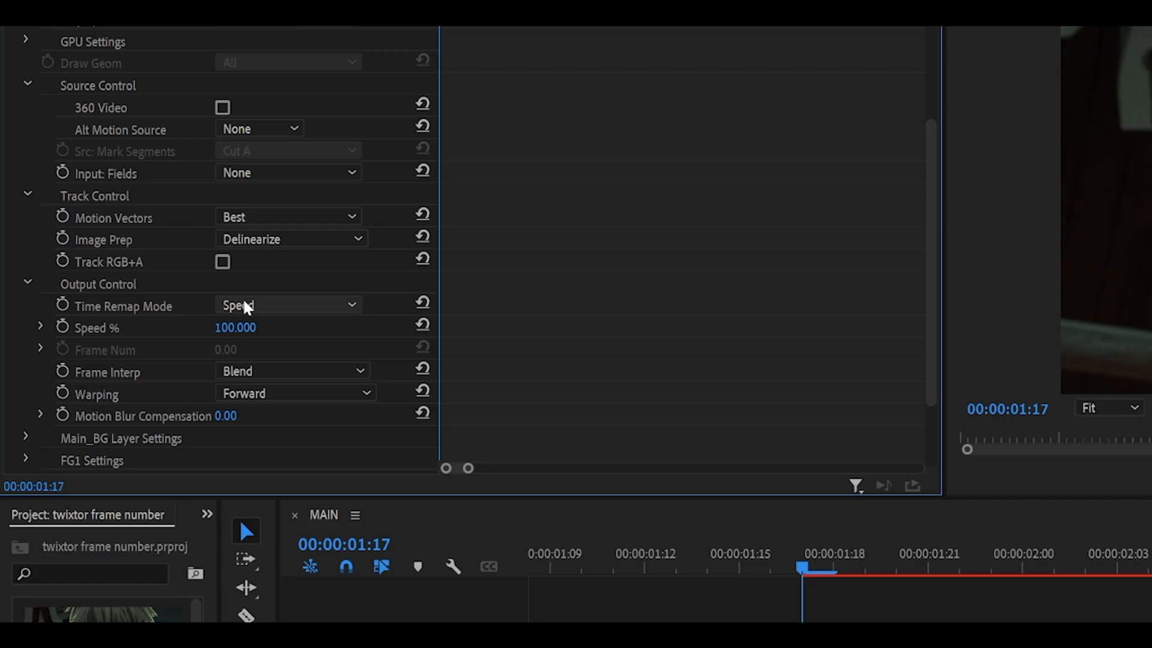
- Reveal the Time Remap Mode choices under Twixtor Pro Output Control
{"action": "left_click", "coordinate": [288, 306]}
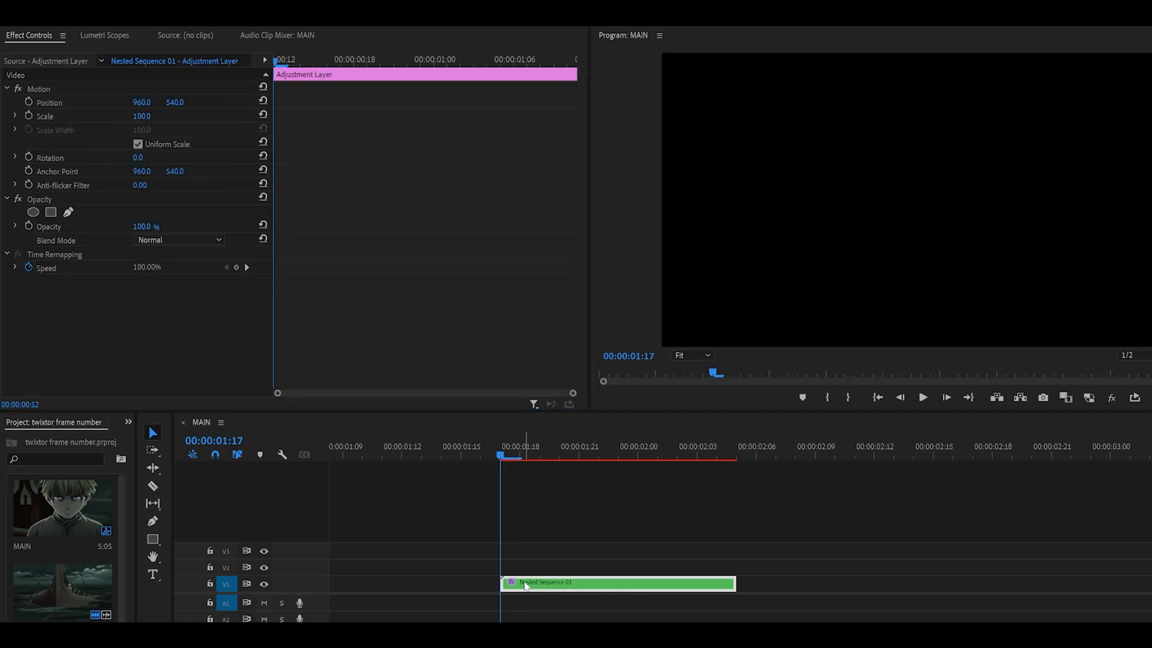
- Enter Nested Sequence 01 and select the Vinland Saga source clip to show its effects
{"action": "double_click", "coordinate": [527, 583]}
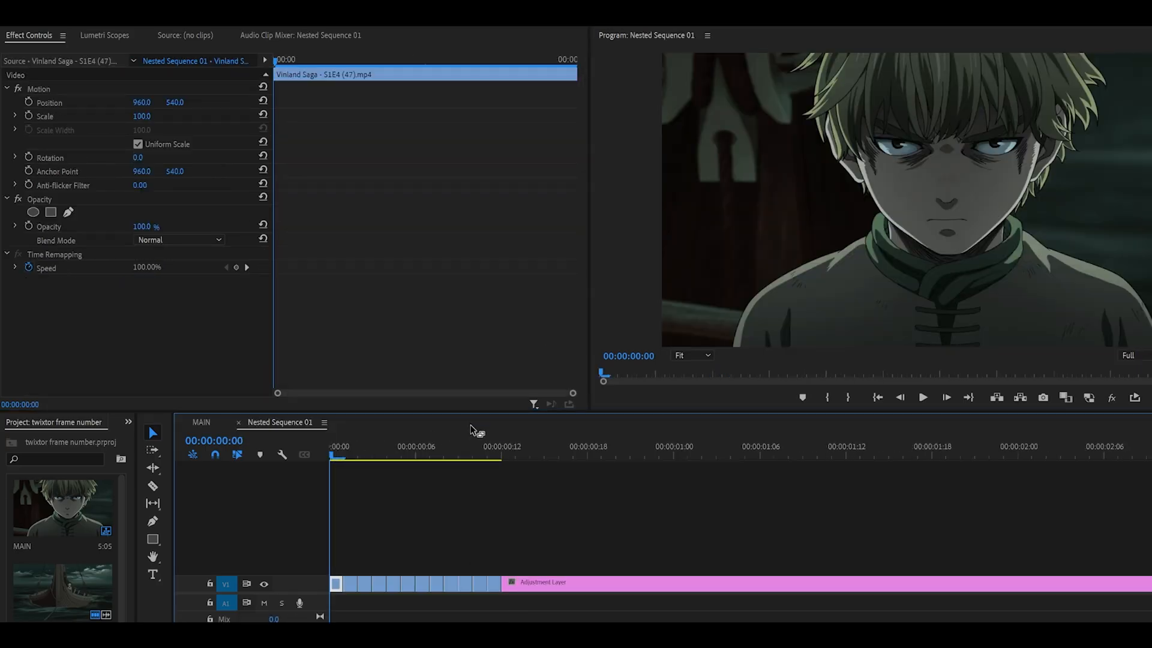
{"action": "left_click", "coordinate": [470, 446]}
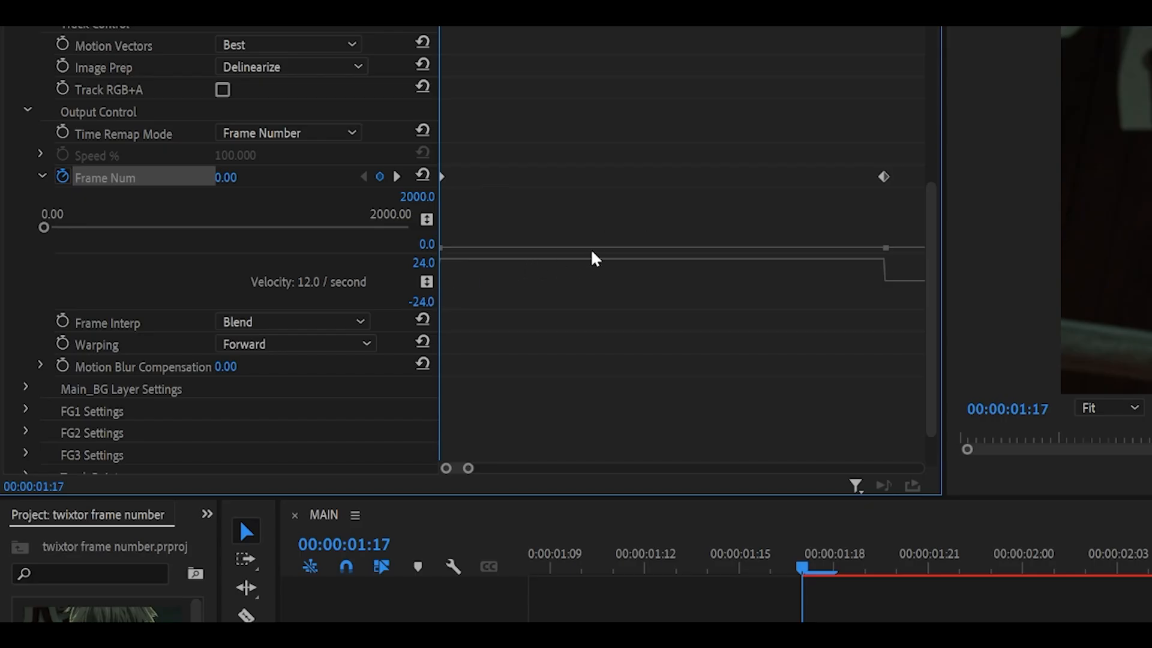
{"action": "mouse_move", "coordinate": [590, 254]}
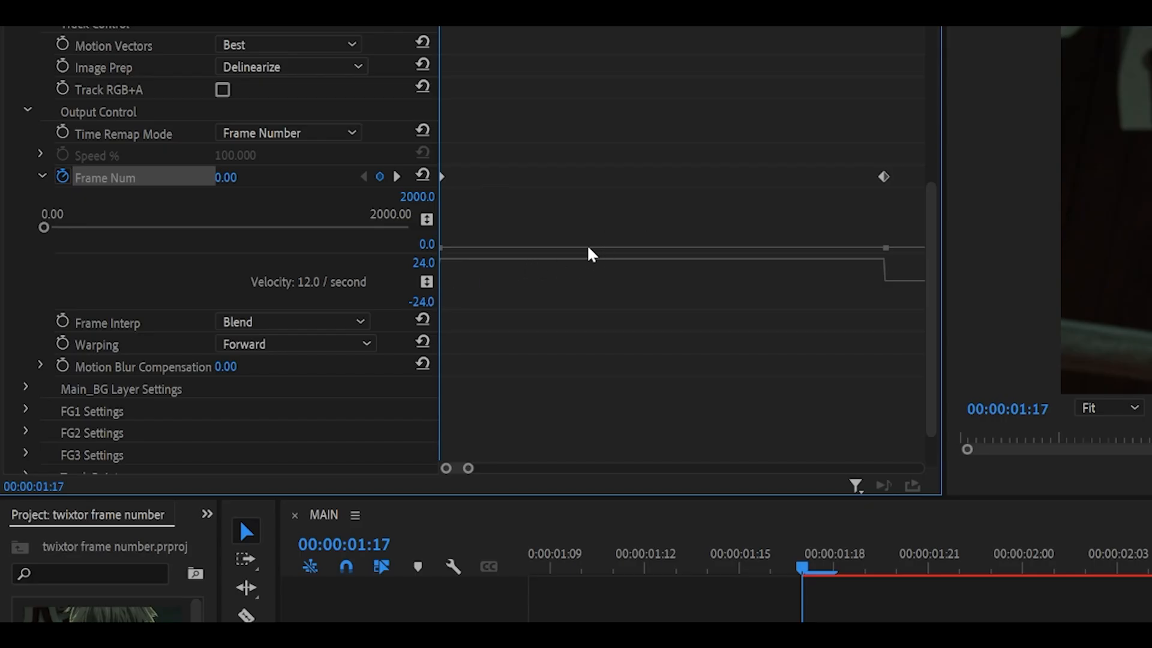
{"action": "mouse_move", "coordinate": [833, 274]}
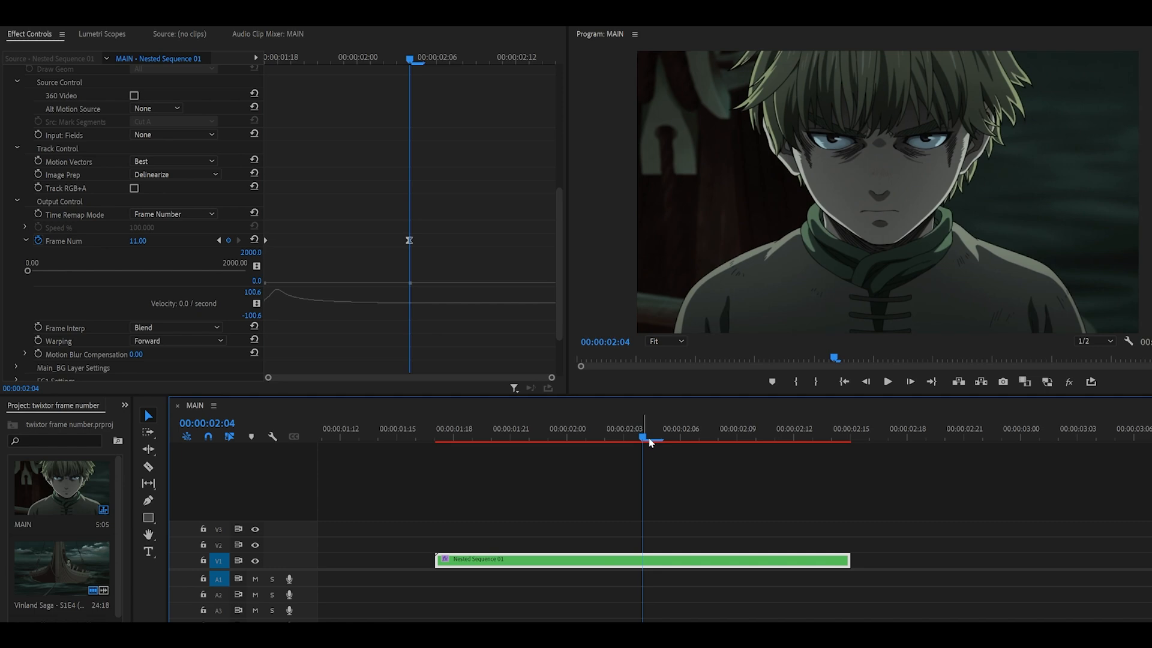
- Scrub later to place a Frame Num keyframe, then return the playhead to the clip start at 00:00:01:17
{"action": "left_click_drag", "start_coordinate": [648, 433], "coordinate": [529, 433]}
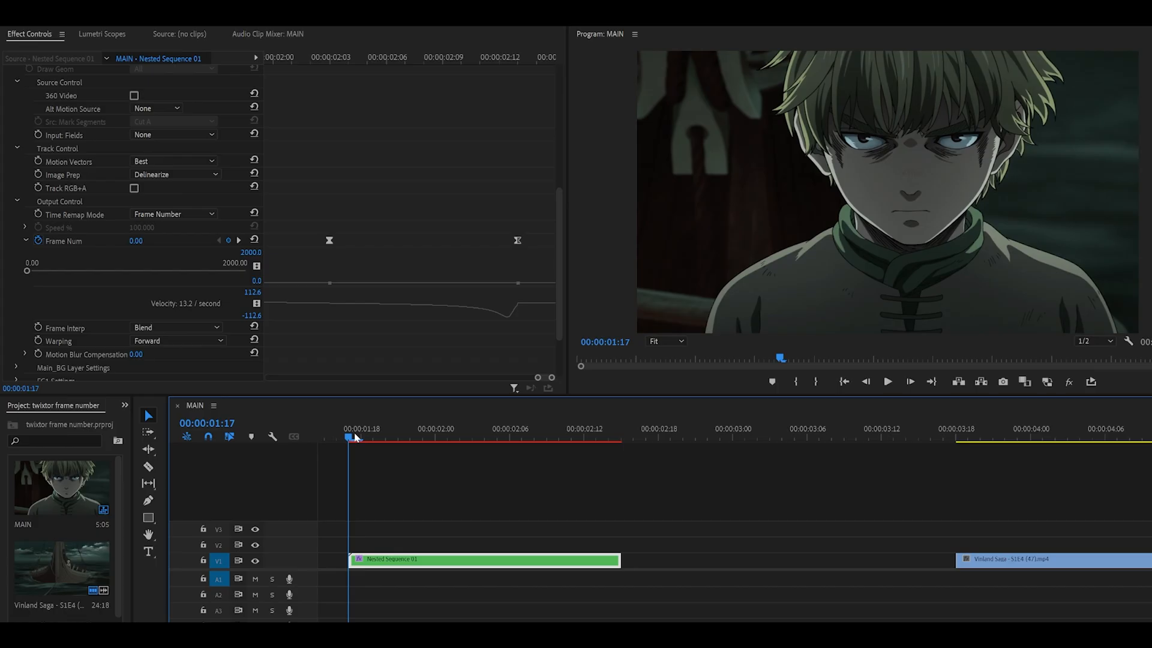
{"action": "left_click", "coordinate": [888, 382]}
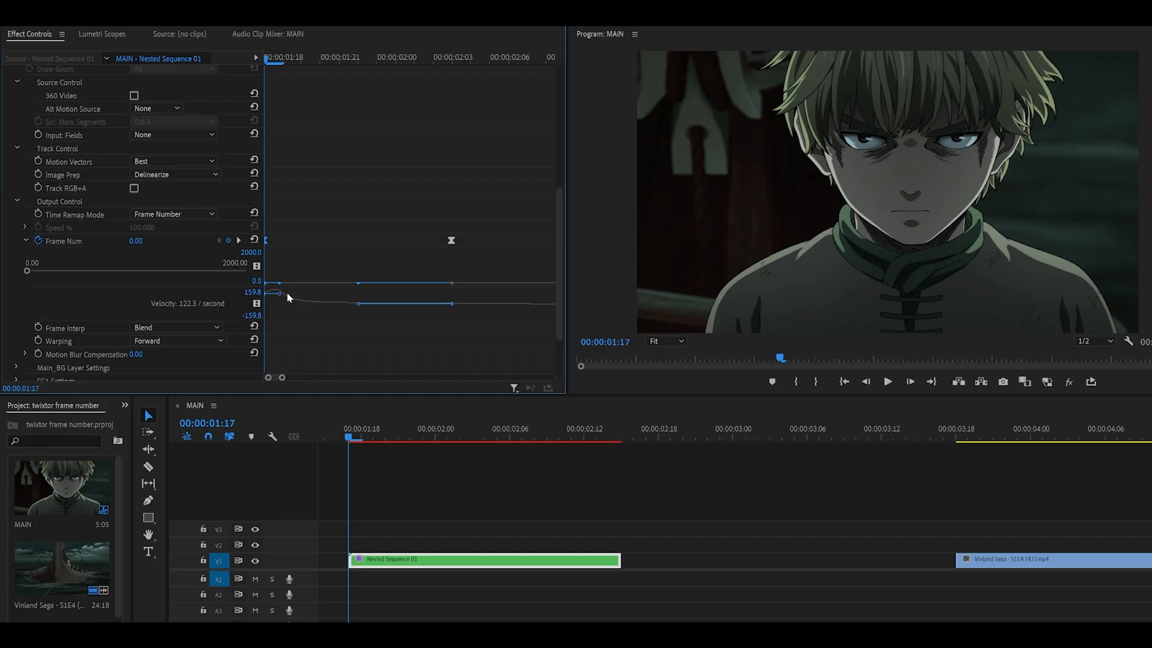
{"action": "mouse_move", "coordinate": [274, 249]}
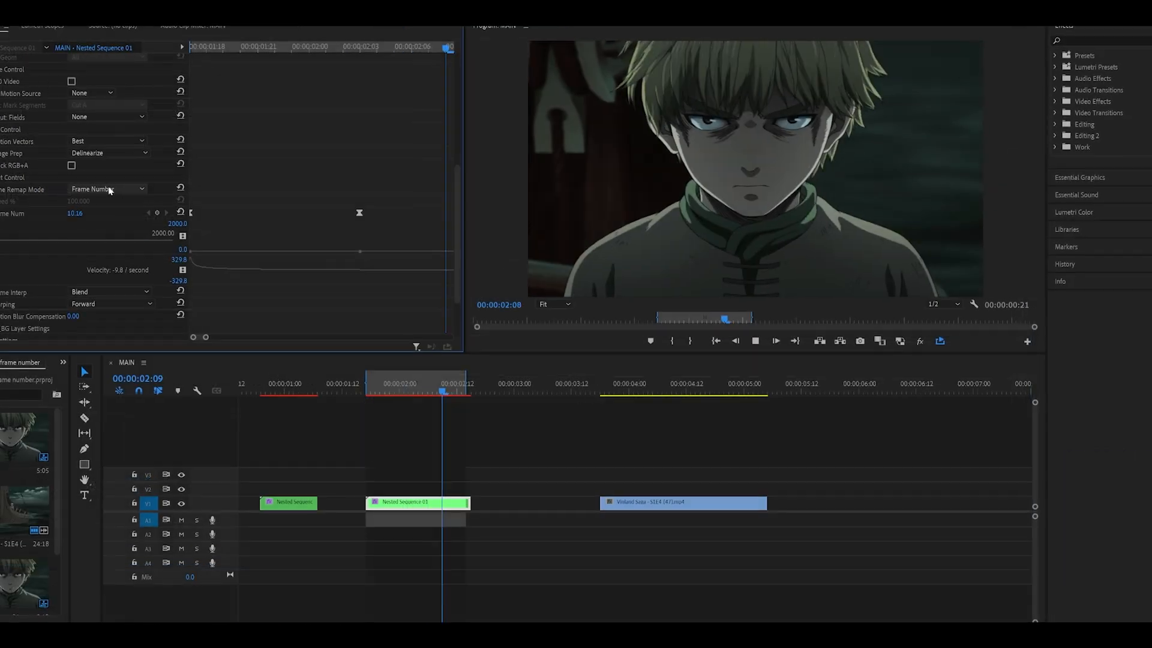
- Reveal the Time Remap Mode choices after easing the Frame Num velocity curve
{"action": "left_click", "coordinate": [110, 188]}
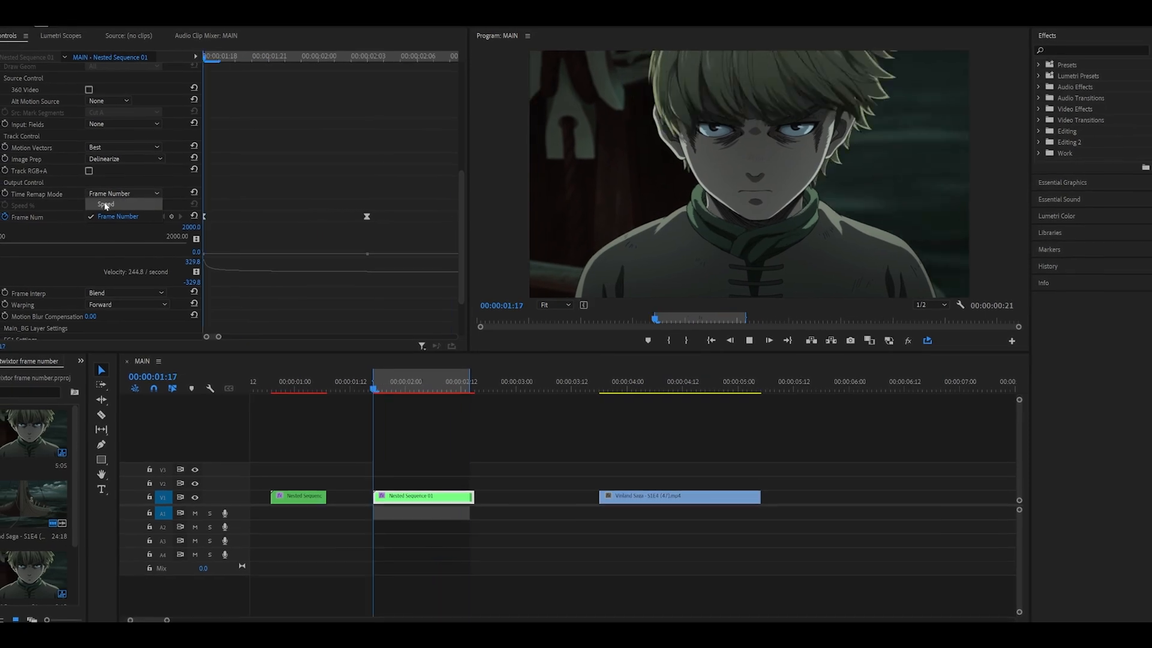